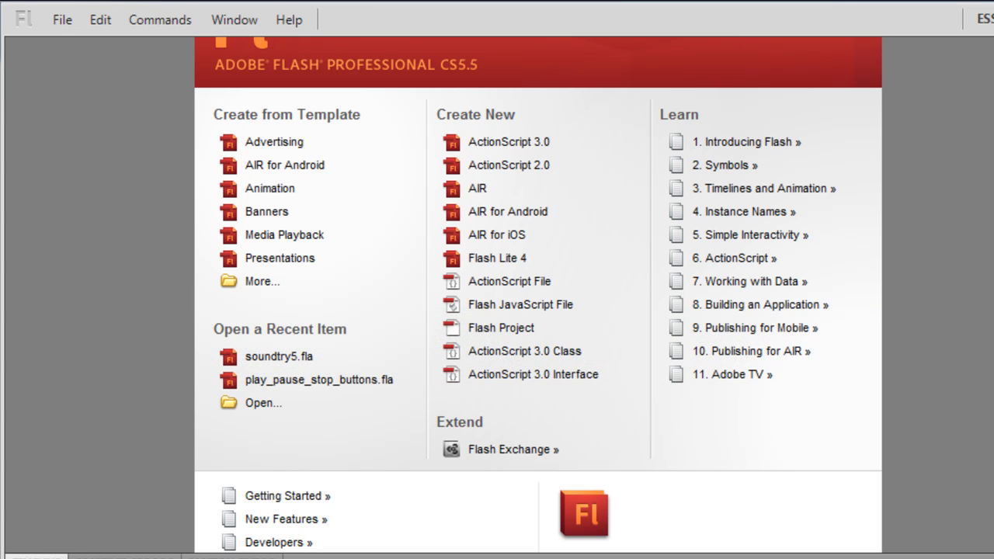
# Step: Start a new blank ActionScript 3.0 document from the Welcome Screen
pyautogui.click(509, 142)
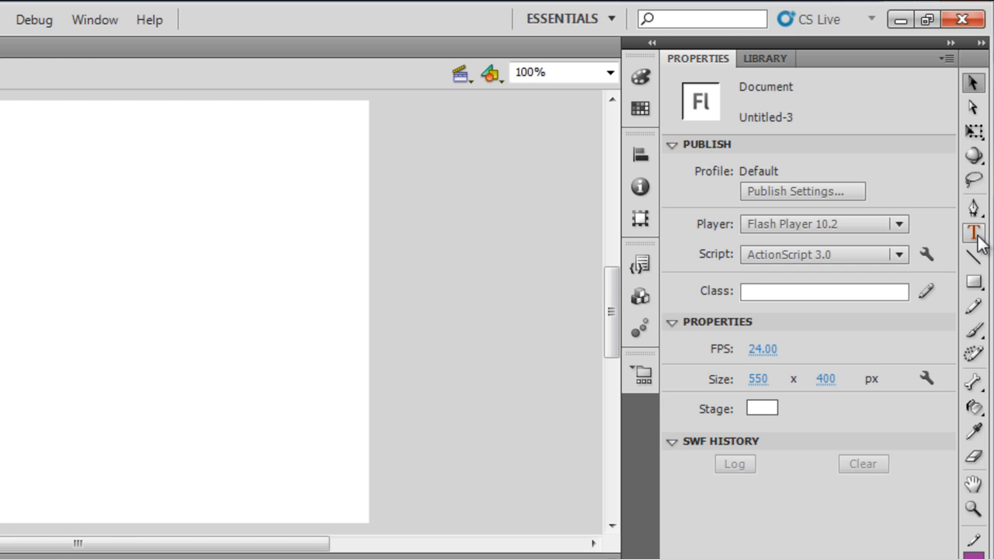
# Step: Select the Text tool and set its font family to Century Gothic
pyautogui.click(973, 233)
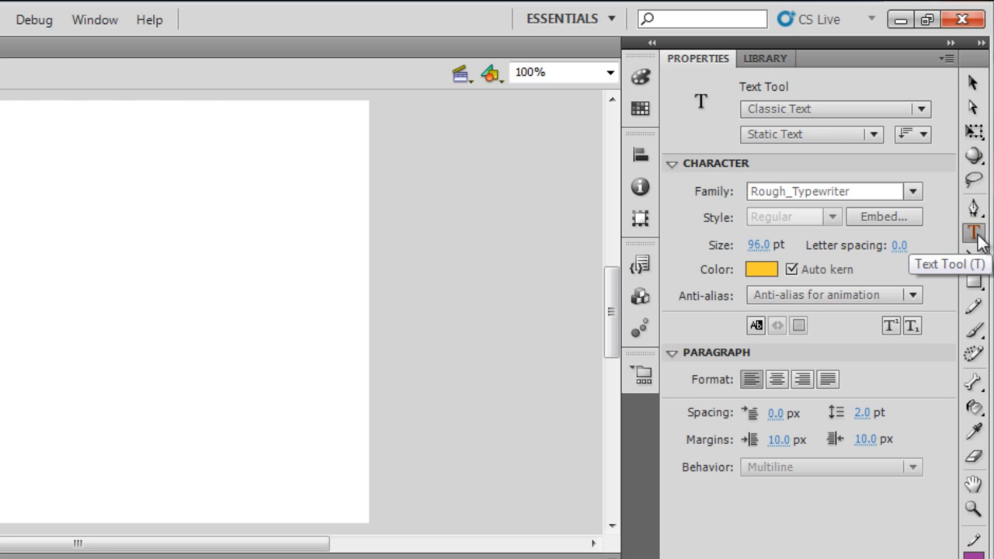
pyautogui.click(914, 191)
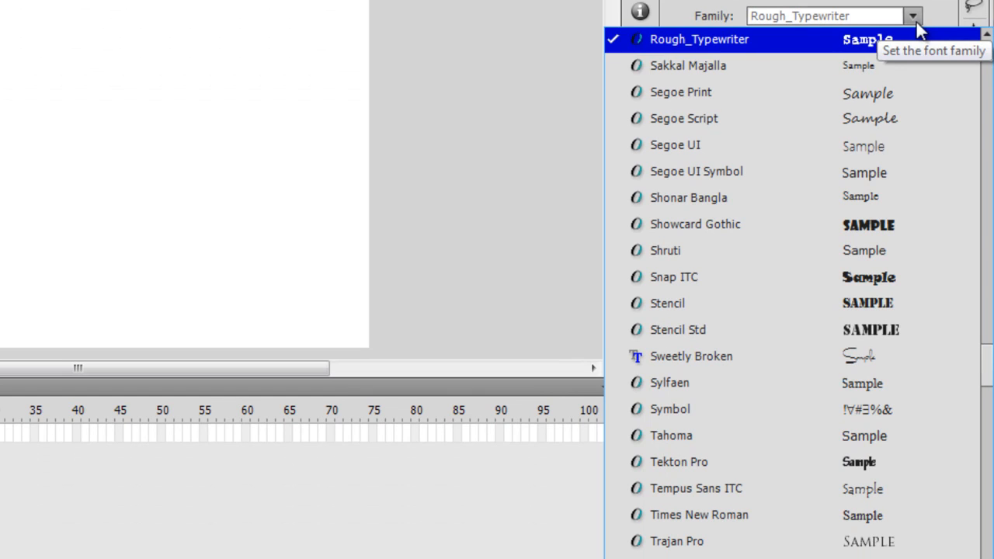
pyautogui.scroll(-3)
pyautogui.write('Cambria')
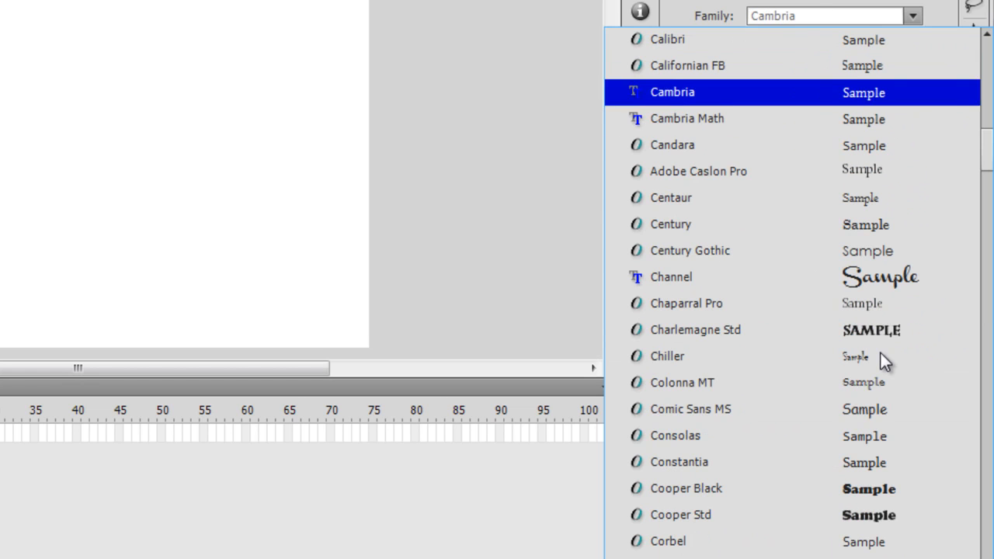
pyautogui.click(671, 224)
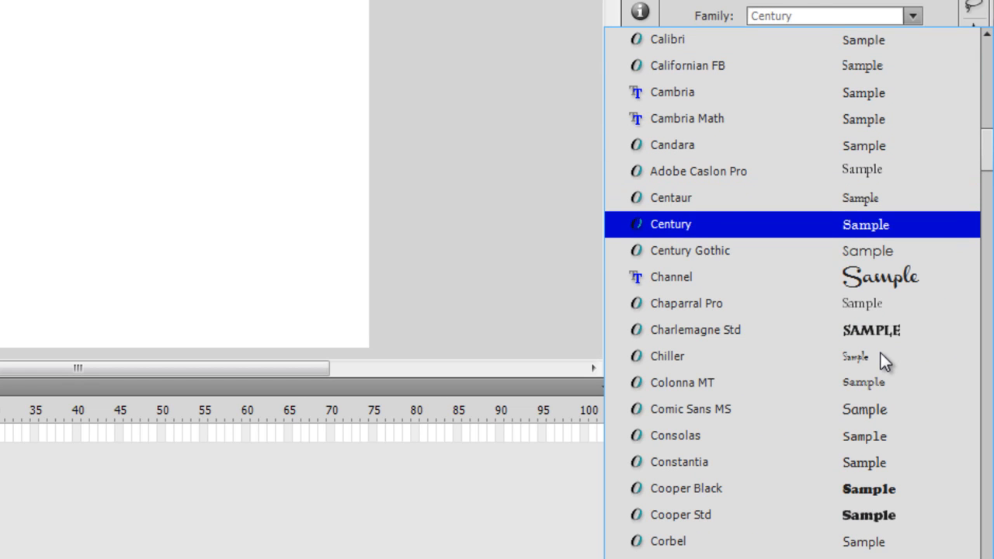
pyautogui.click(690, 250)
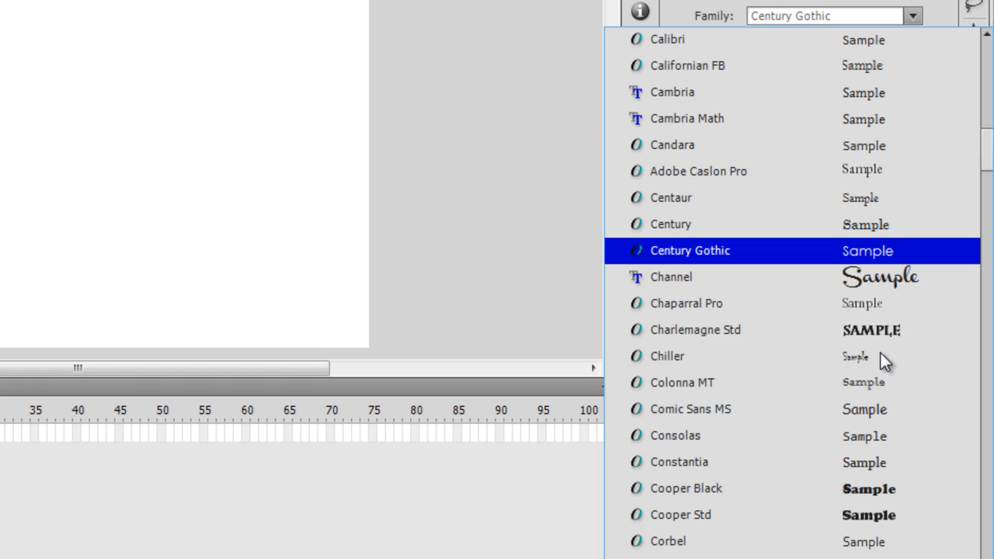
pyautogui.moveTo(878, 261)
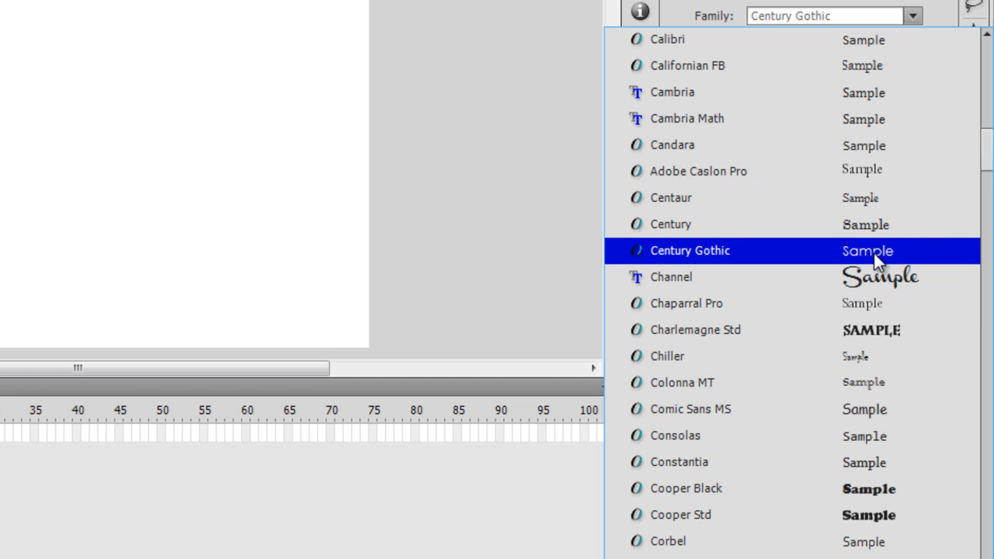
pyautogui.click(690, 250)
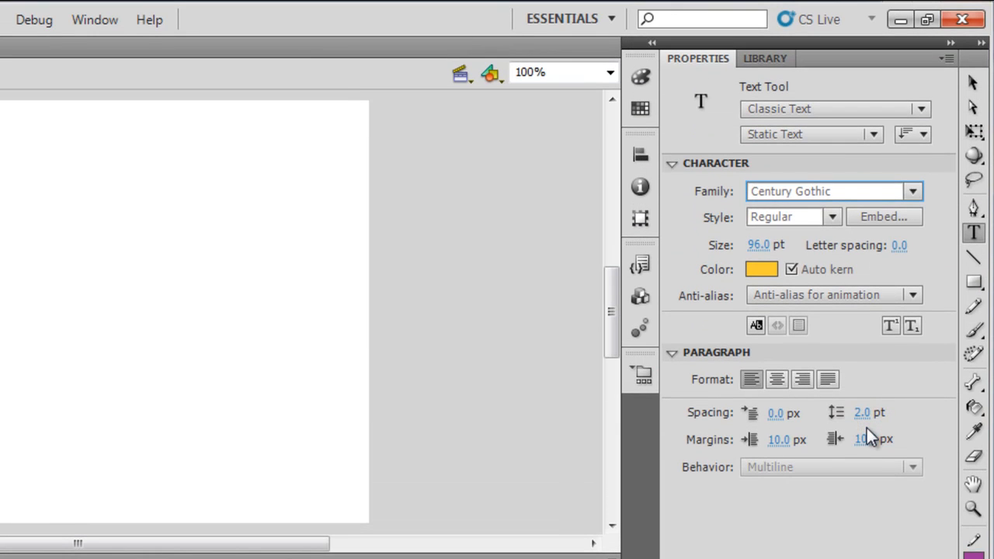
# Step: Set the text fill colour to dark red, dismissing the Windows prompt along the way
pyautogui.click(761, 268)
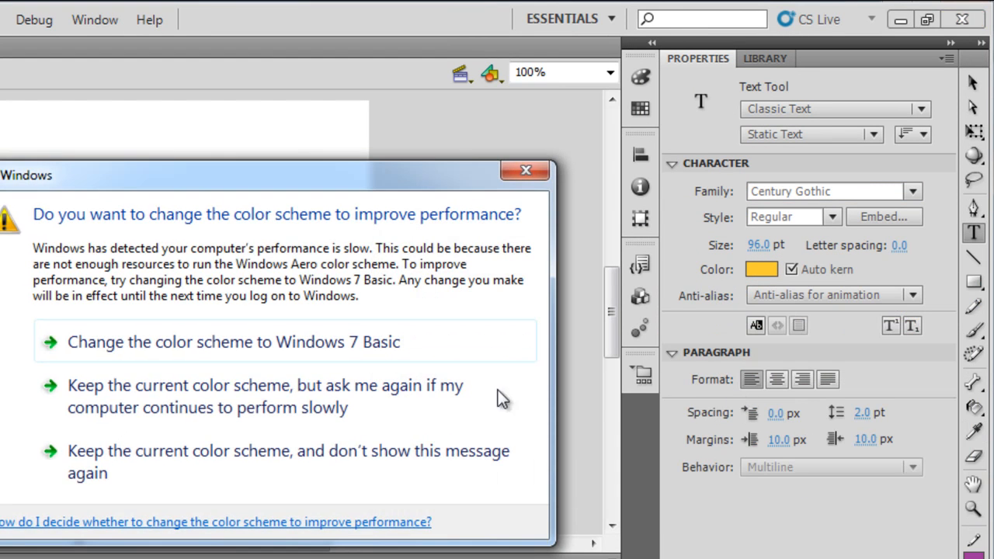
pyautogui.click(762, 269)
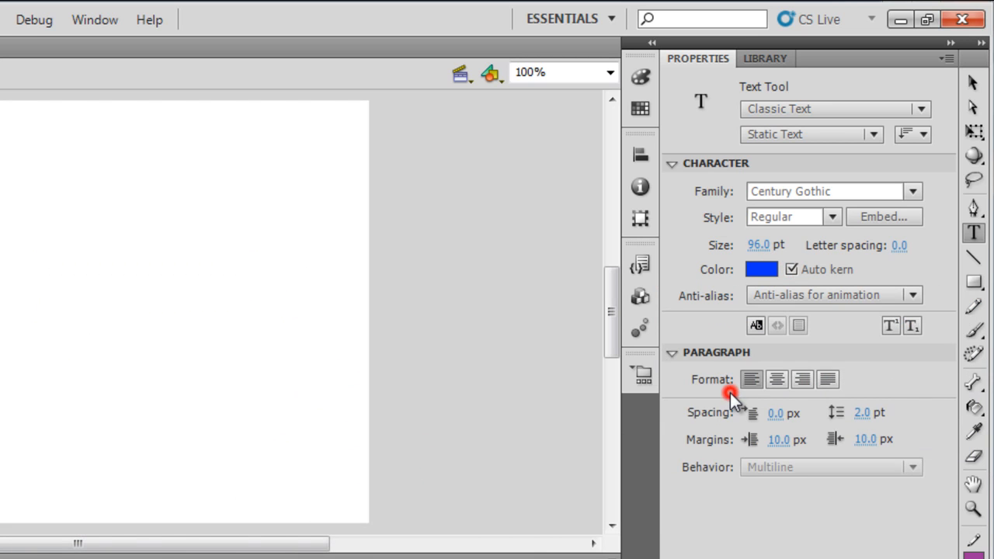
pyautogui.click(761, 269)
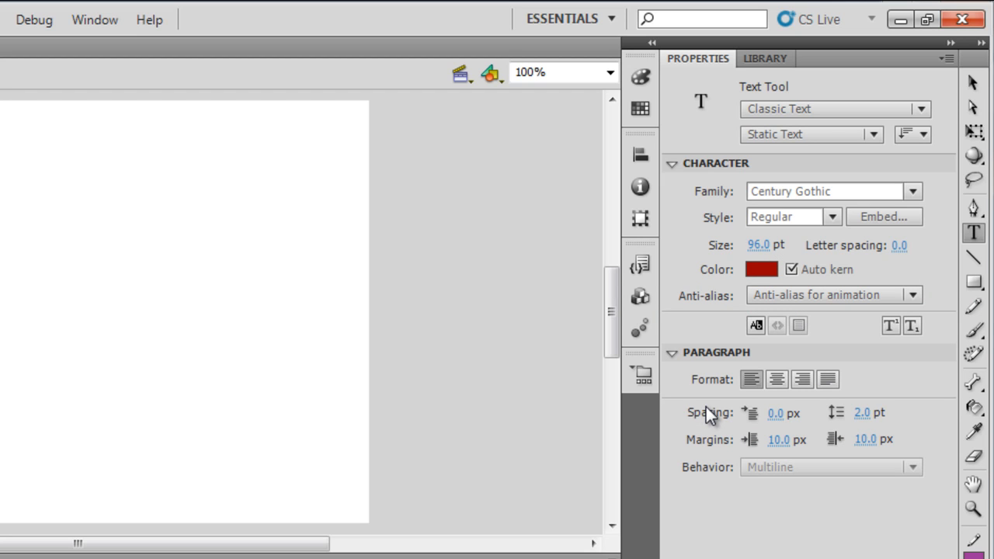
pyautogui.moveTo(836, 112)
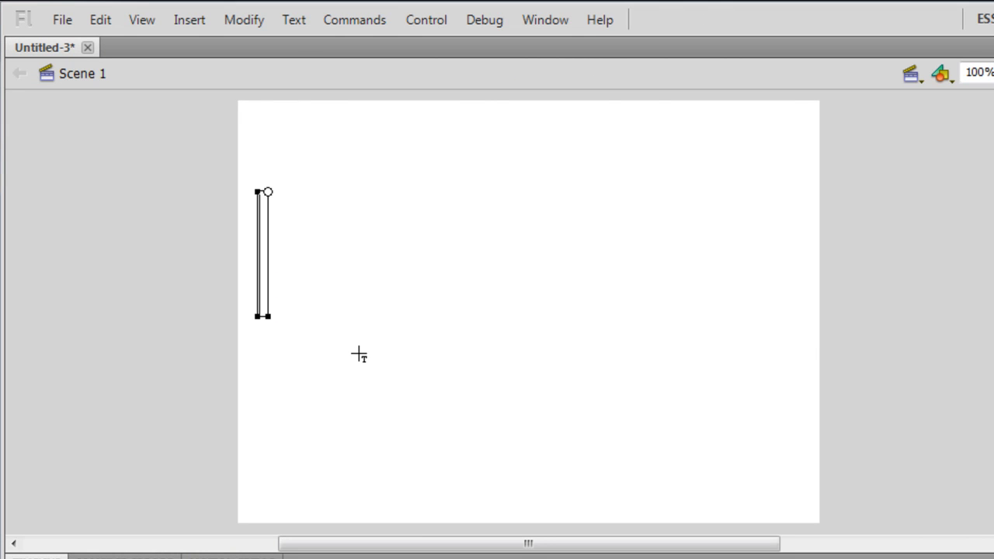
# Step: Write 'Cool Text' on the stage in dark red Century Gothic
pyautogui.write('Co')
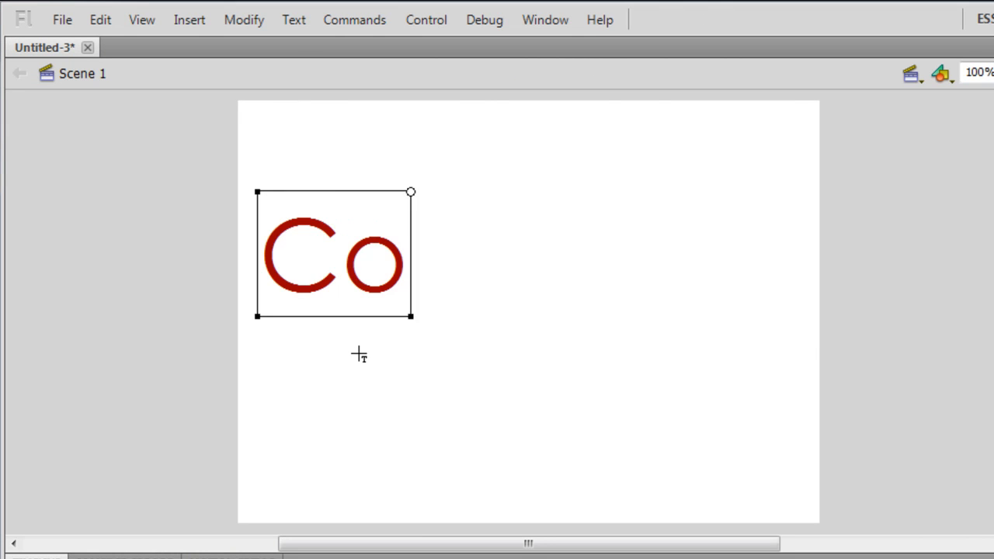
pyautogui.write('ol')
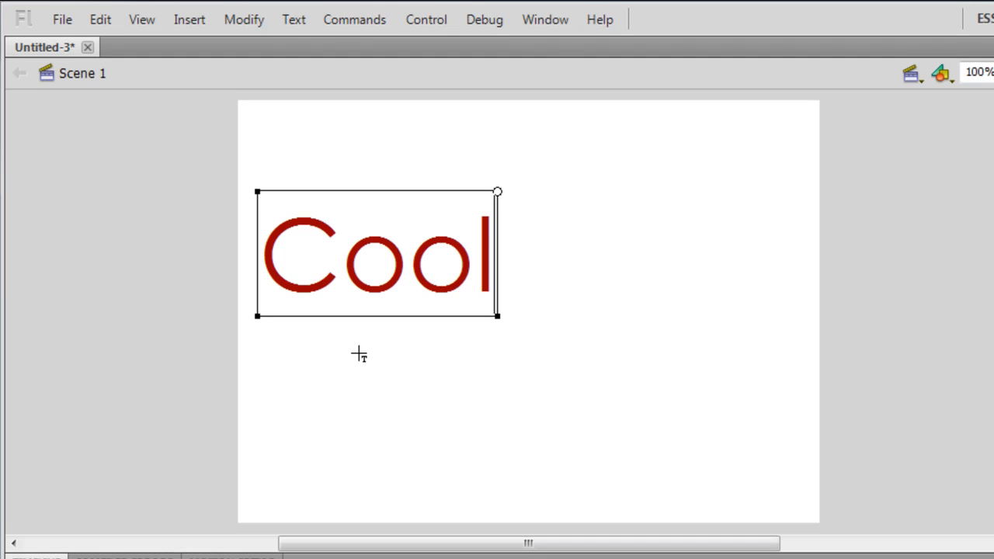
pyautogui.write('Text')
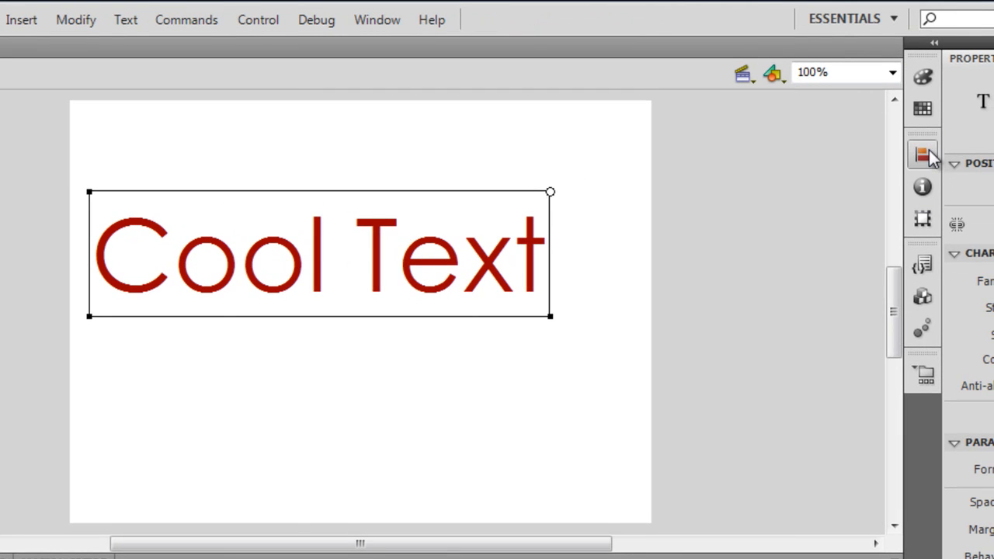
# Step: Use the Align panel to centre 'Cool Text' vertically on the stage
pyautogui.click(922, 154)
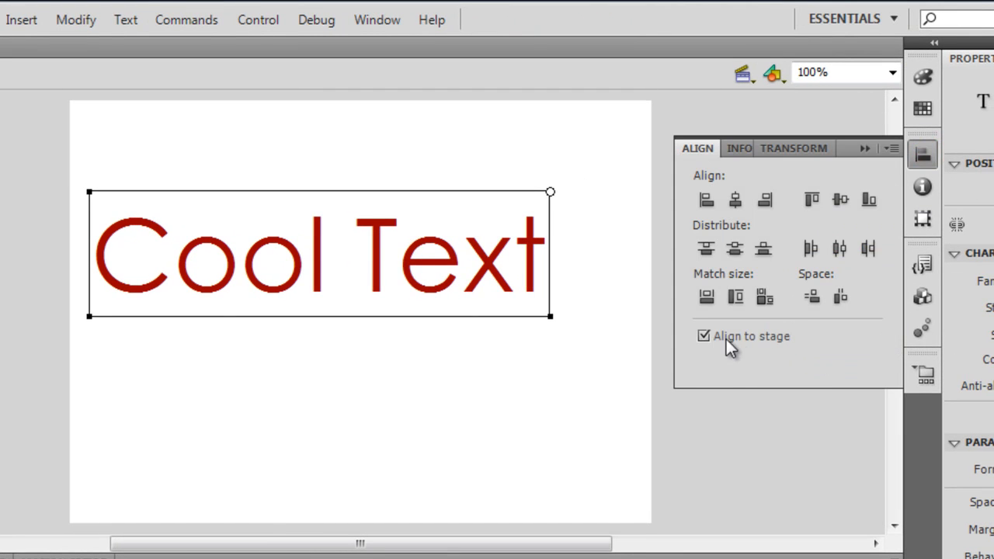
pyautogui.moveTo(752, 345)
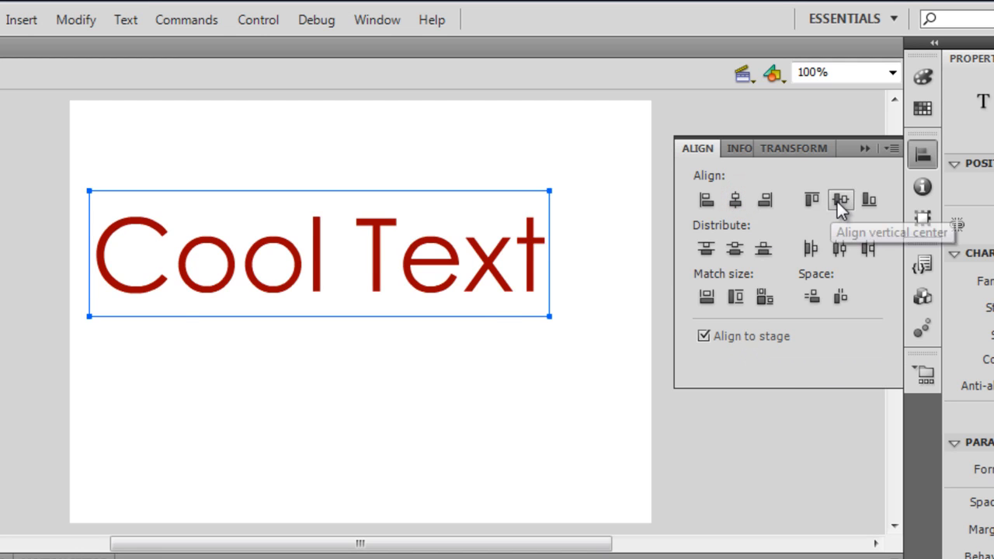
pyautogui.click(842, 199)
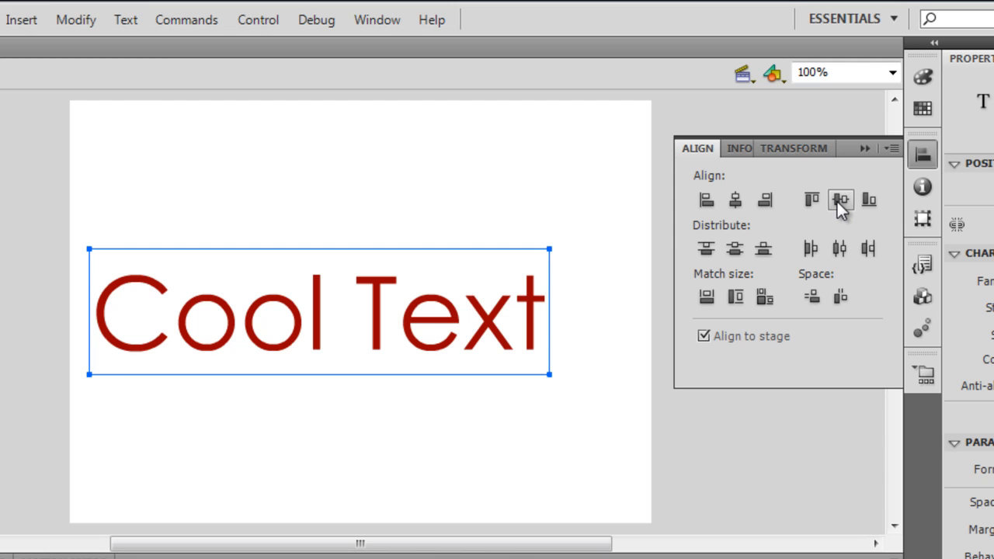
pyautogui.click(735, 199)
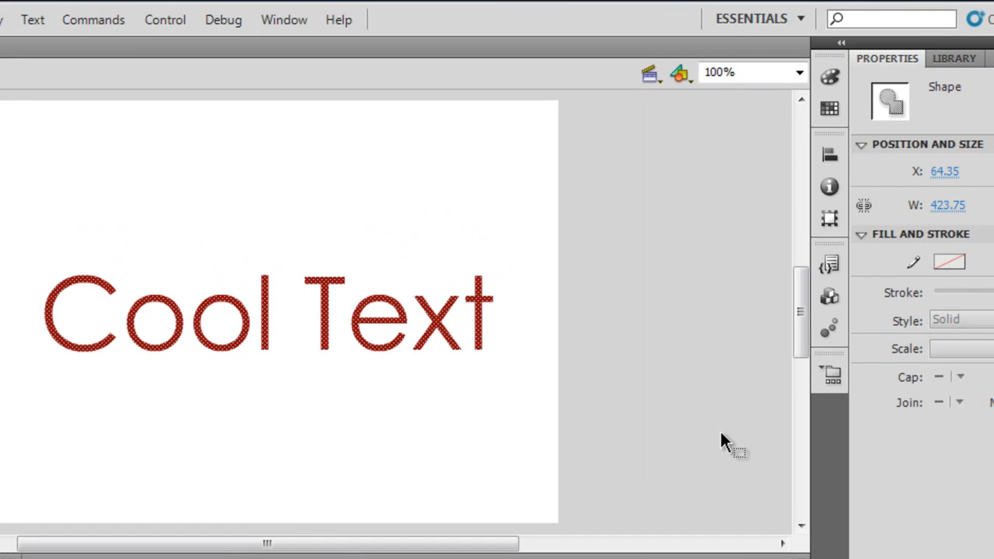
pyautogui.moveTo(192, 412)
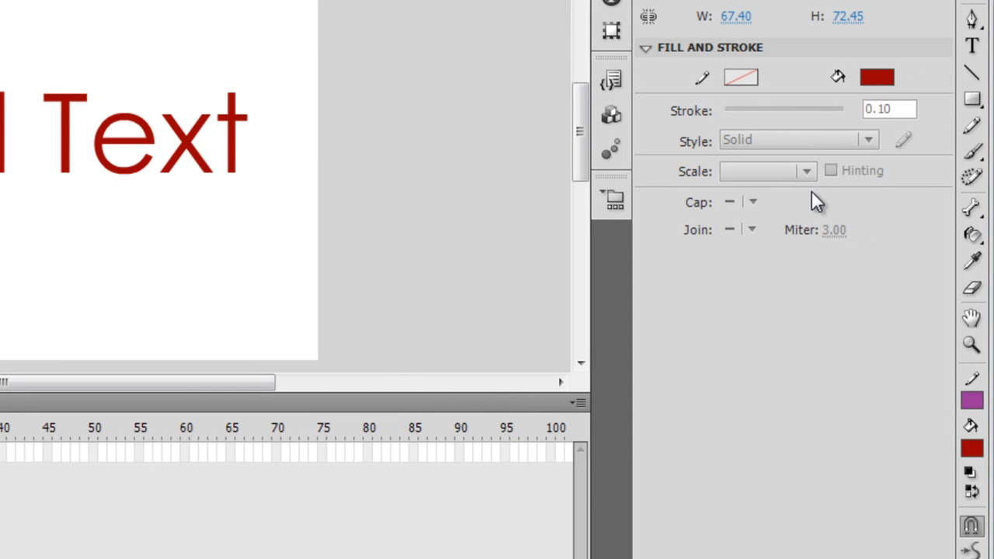
pyautogui.moveTo(957, 240)
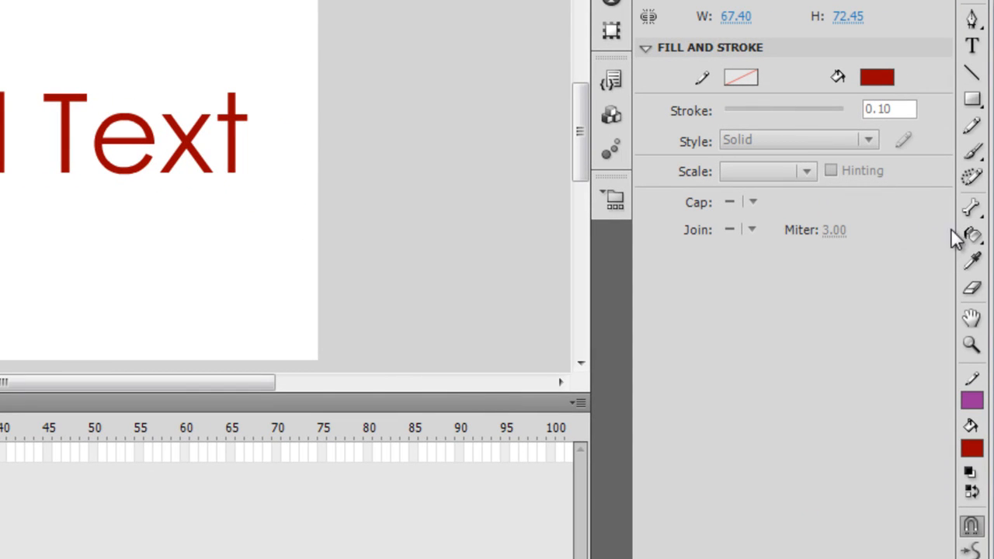
pyautogui.moveTo(972, 236)
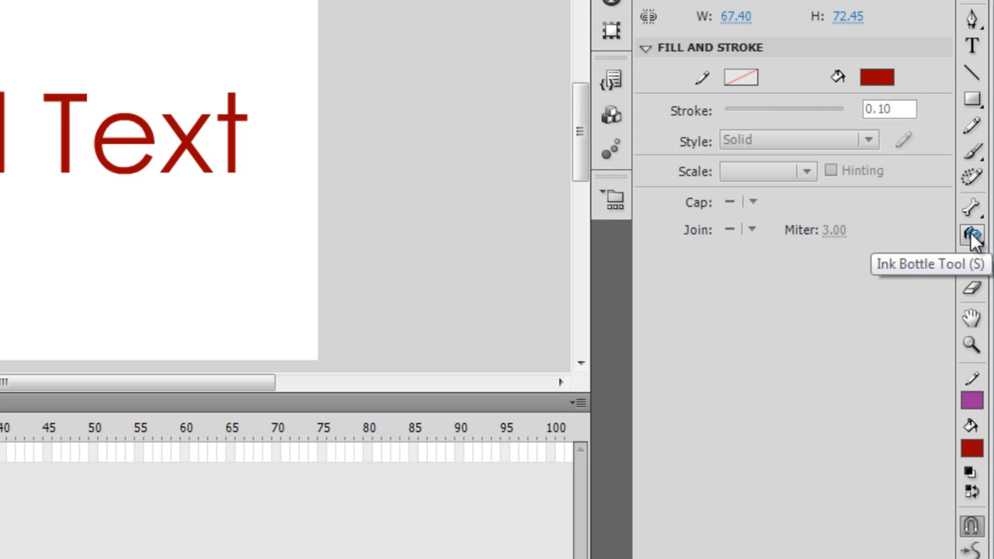
# Step: Bring up the Paint Bucket/Ink Bottle flyout to prepare an outline for the letters
pyautogui.click(972, 236)
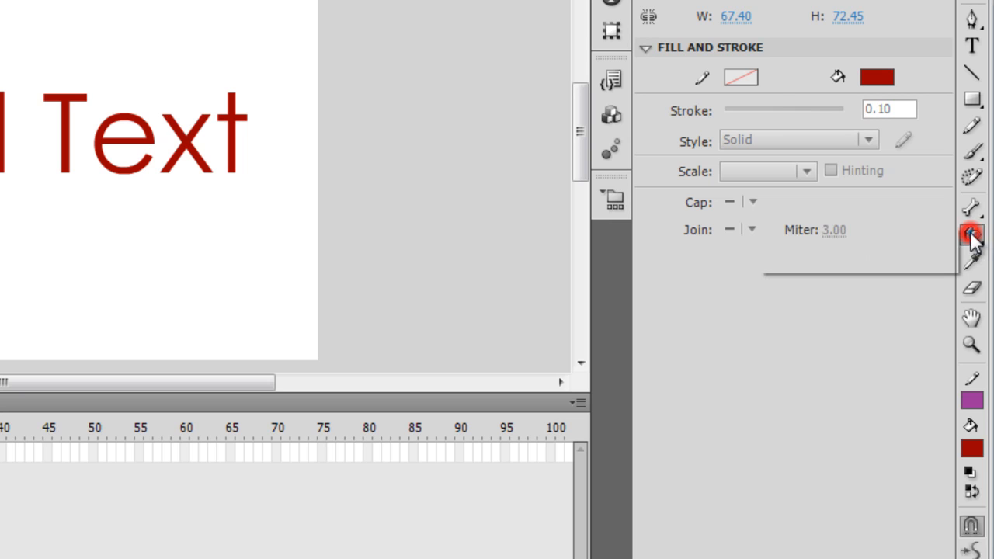
pyautogui.click(973, 234)
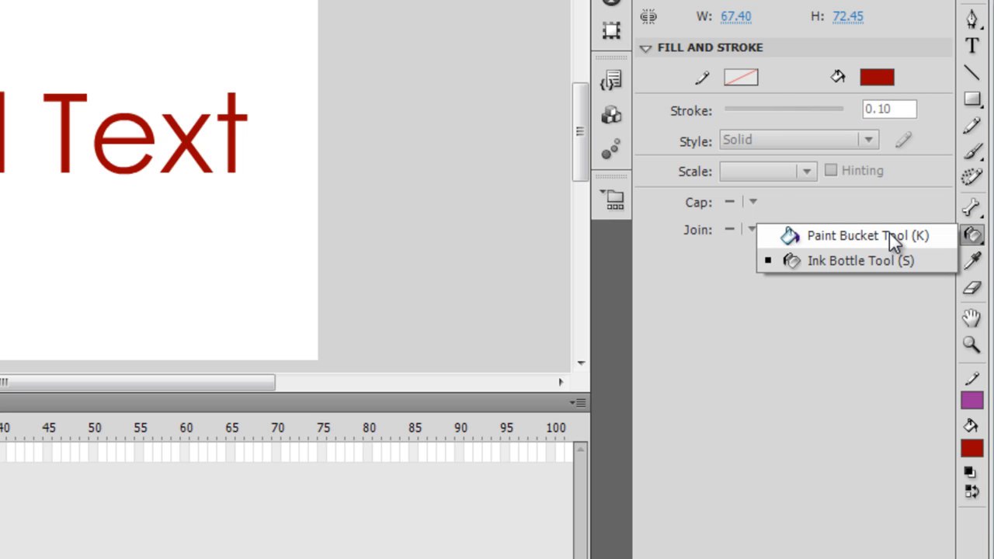
pyautogui.click(972, 236)
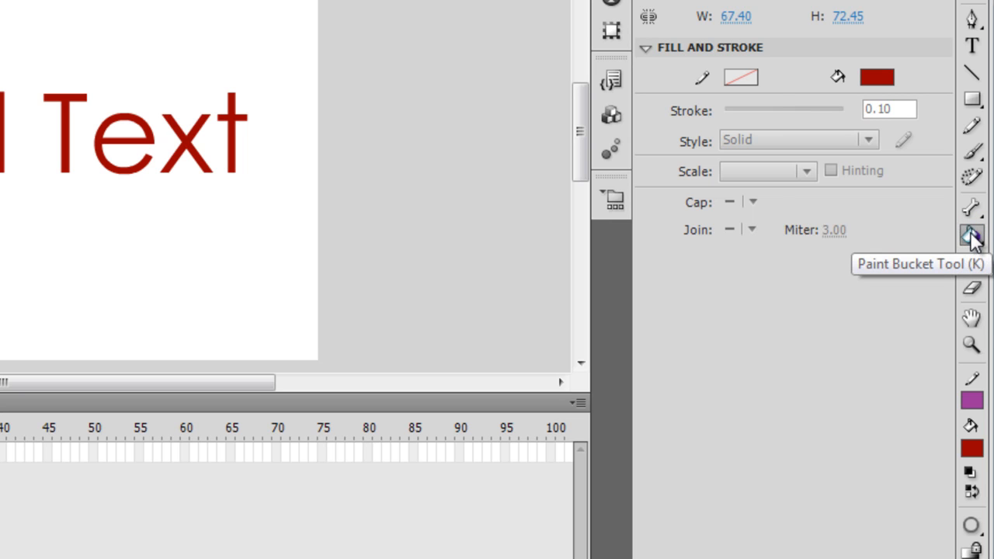
pyautogui.click(973, 236)
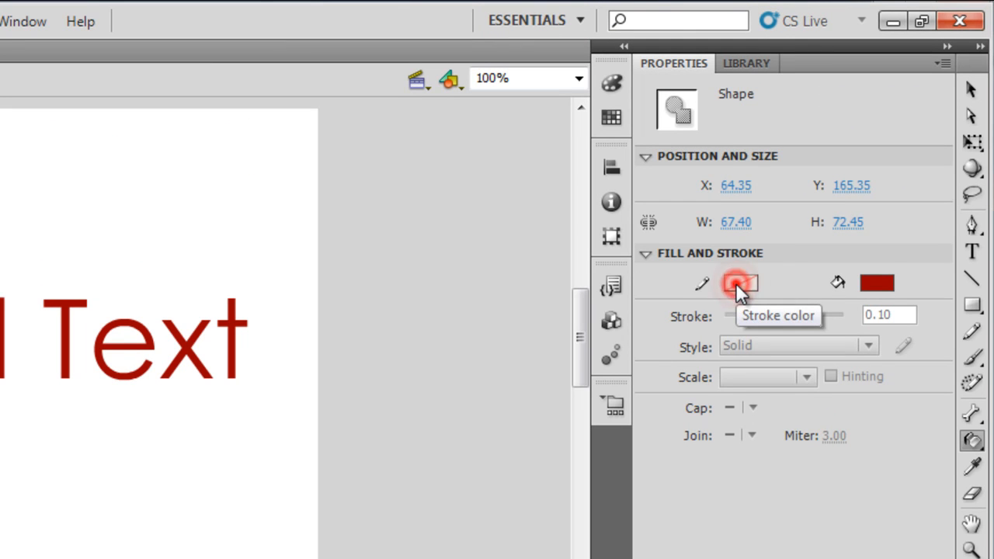
# Step: Choose the Ink Bottle with a green 2.00 stroke and outline the red letters
pyautogui.click(739, 283)
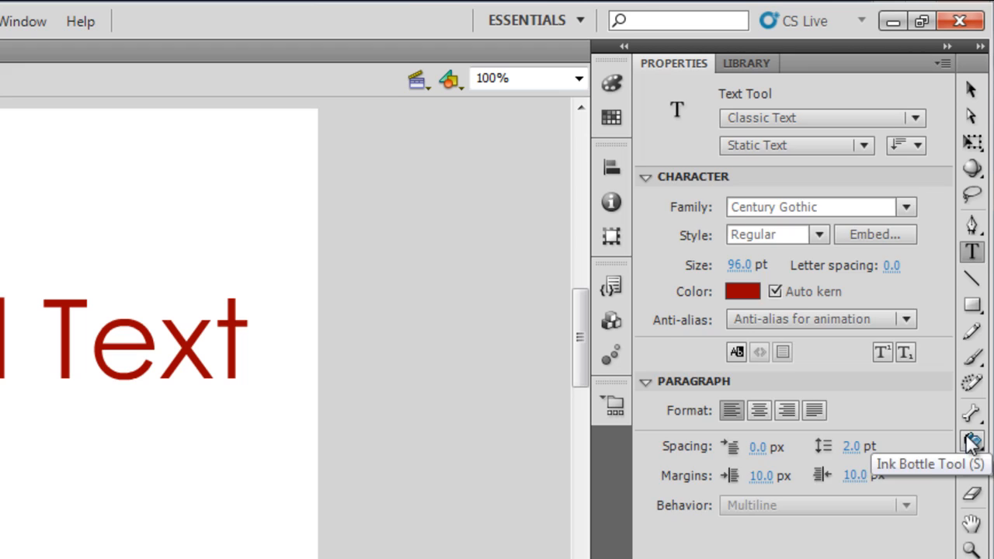
pyautogui.click(972, 441)
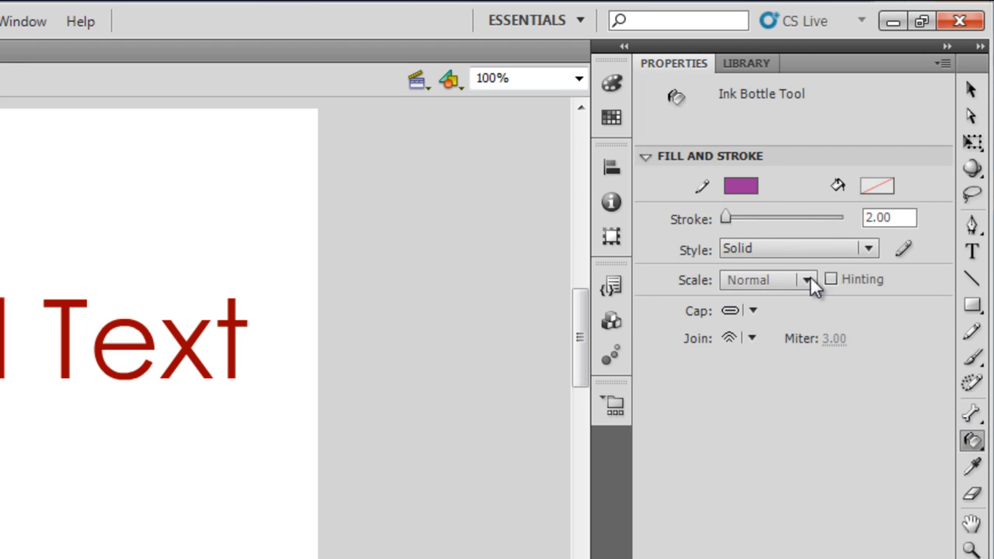
pyautogui.moveTo(741, 185)
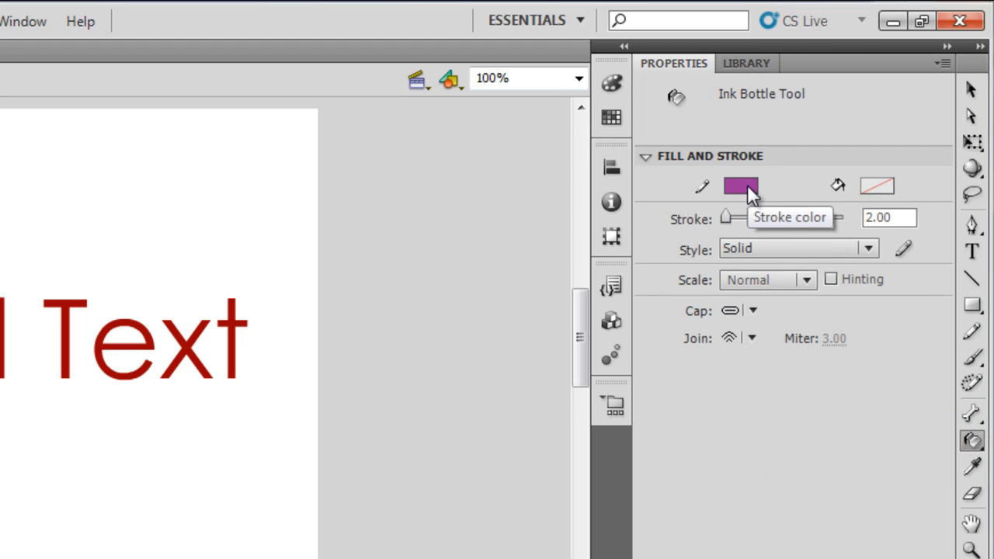
pyautogui.click(740, 186)
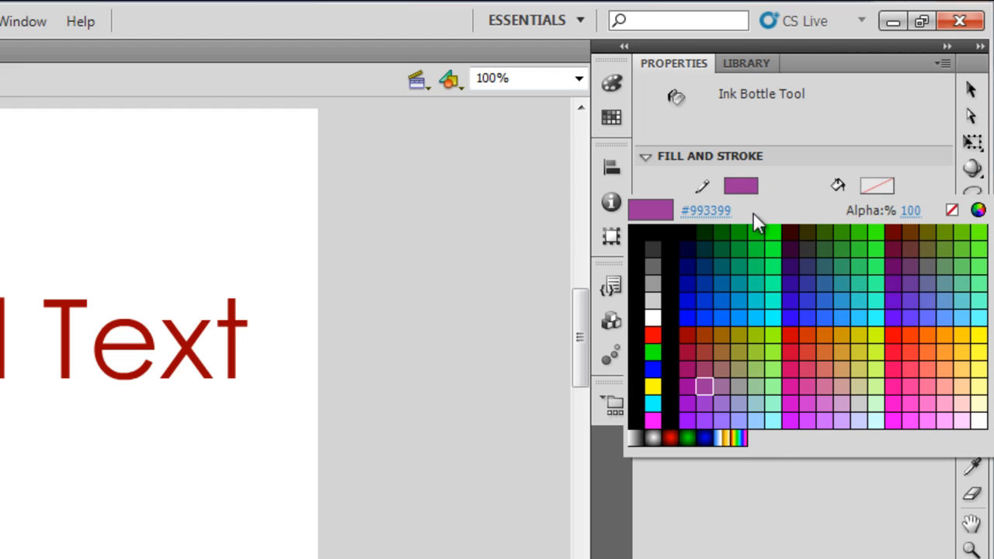
pyautogui.click(764, 225)
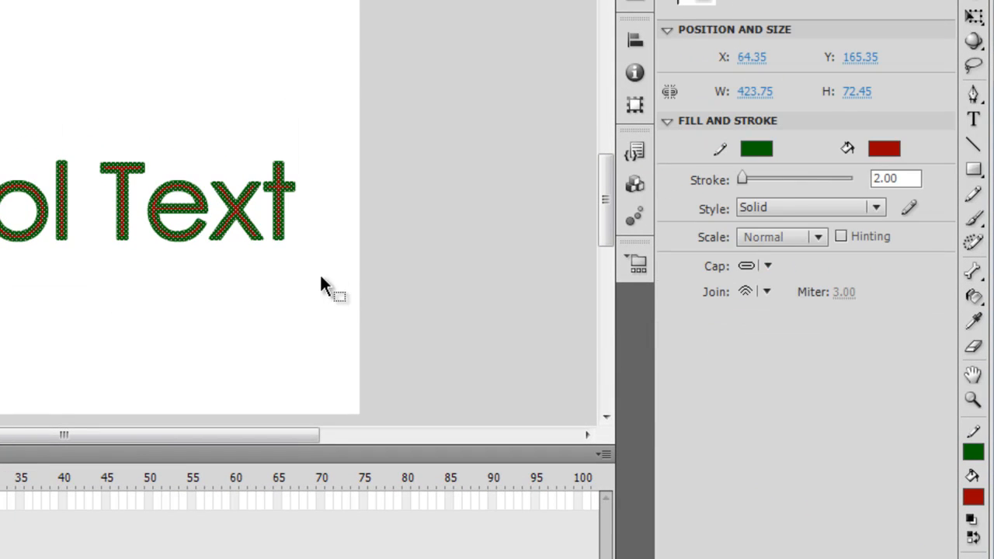
# Step: Recolour the outlines yellow and set the stage background to gray
pyautogui.click(757, 150)
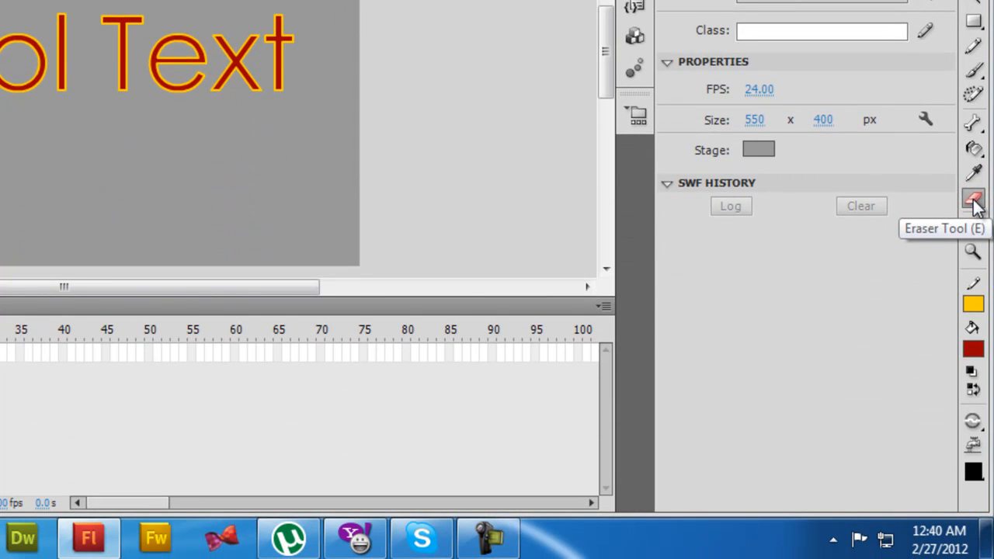
pyautogui.moveTo(972, 474)
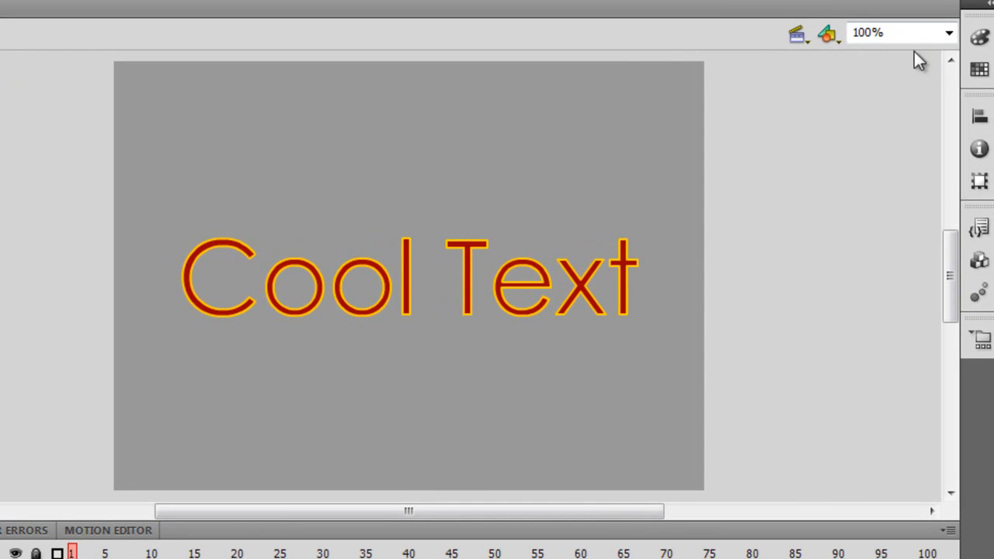
# Step: Set the zoom level to 100% so the whole gray stage and Cool Text are in view
pyautogui.click(948, 33)
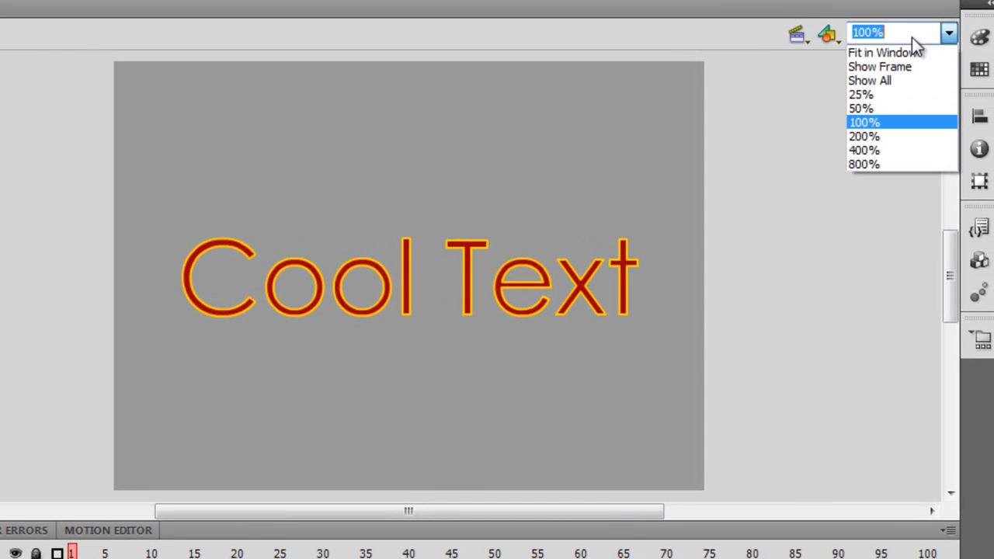
pyautogui.write('7100%')
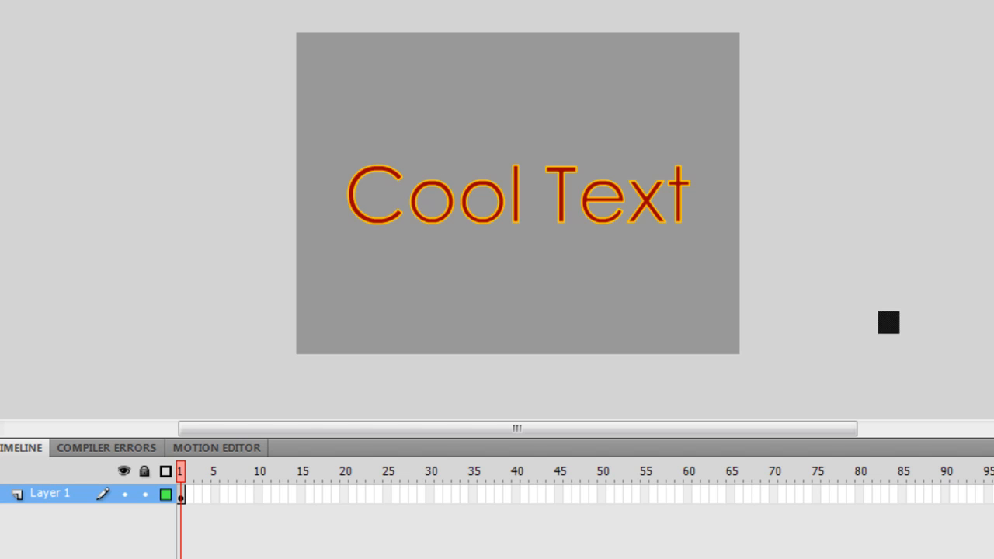
# Step: Insert successive keyframes with F6, erasing one more letter from the end in each
pyautogui.moveTo(889, 322); pyautogui.dragTo(774, 211)
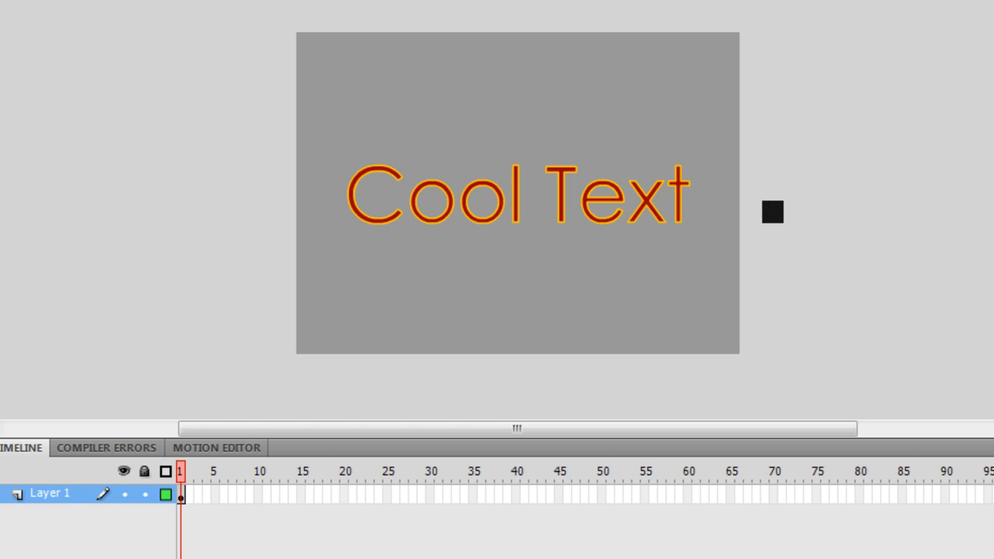
pyautogui.click(189, 472)
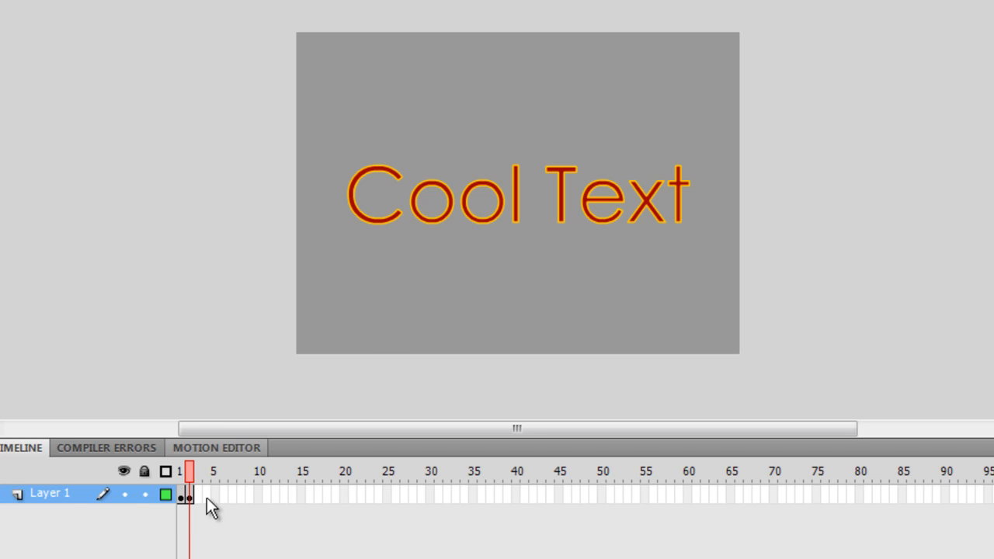
pyautogui.moveTo(186, 500)
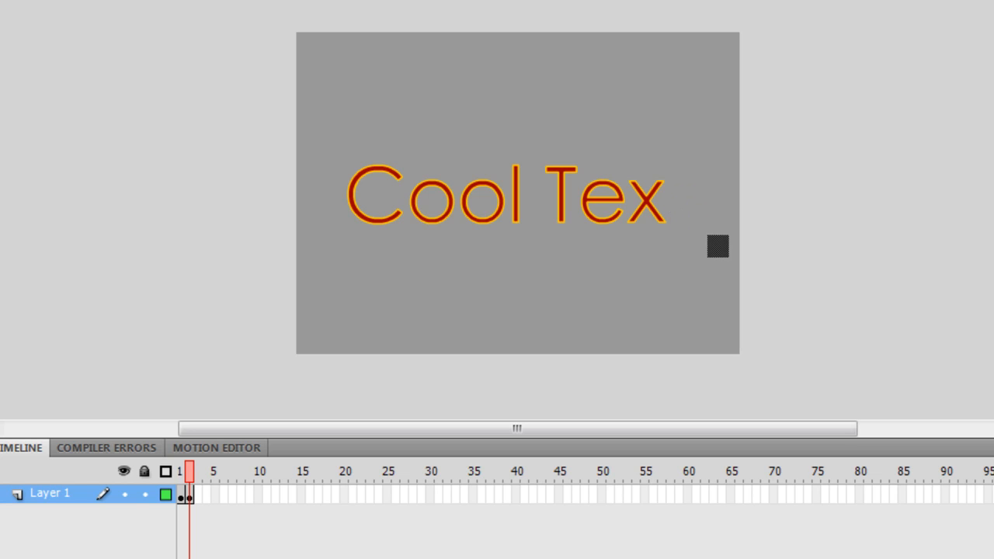
pyautogui.click(199, 471)
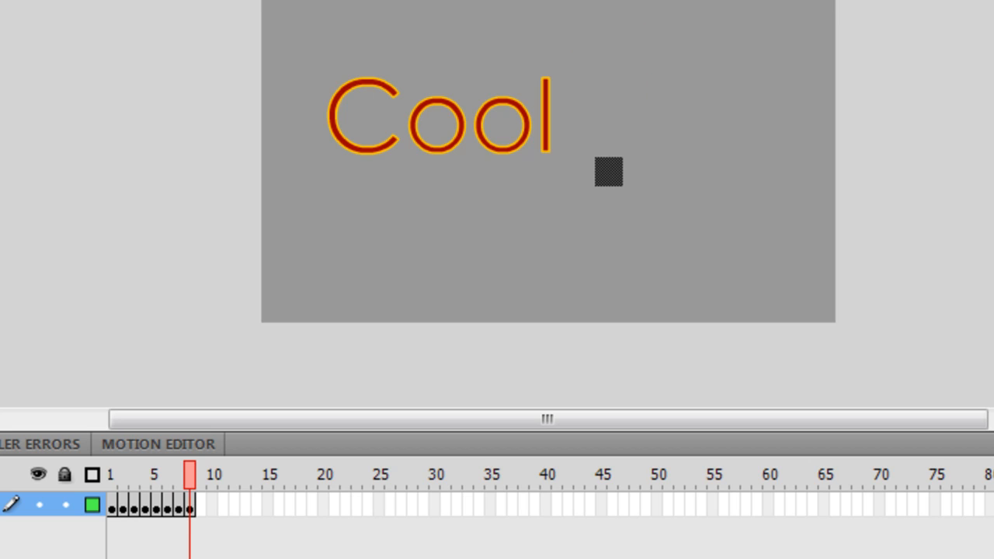
pyautogui.click(202, 475)
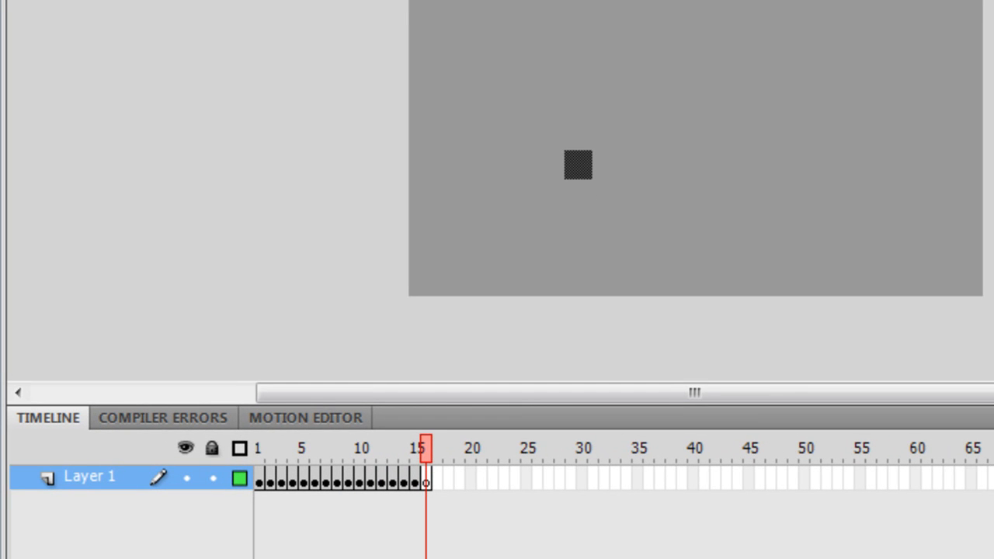
# Step: Select all of Layer 1's frames and reverse them so the text types itself out
pyautogui.click(109, 477)
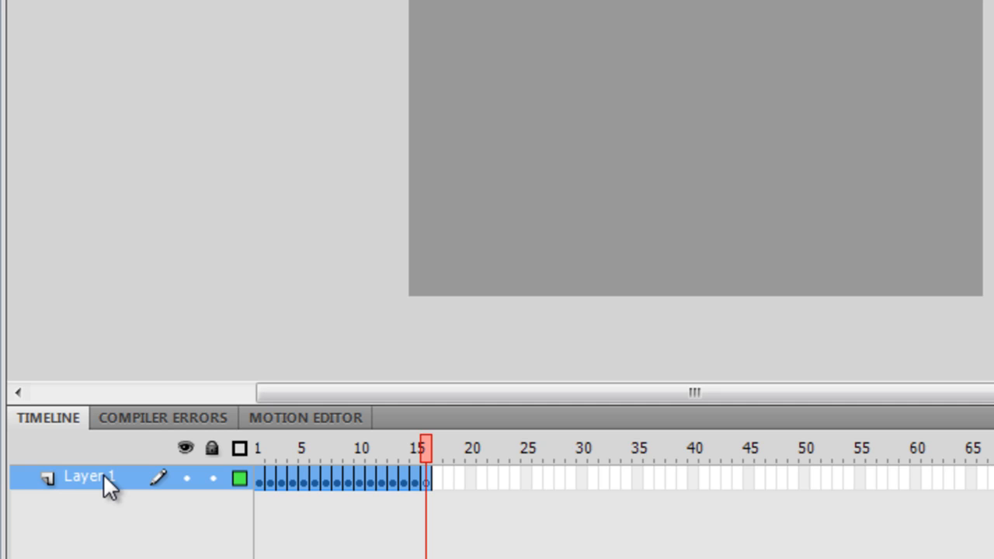
pyautogui.moveTo(310, 478)
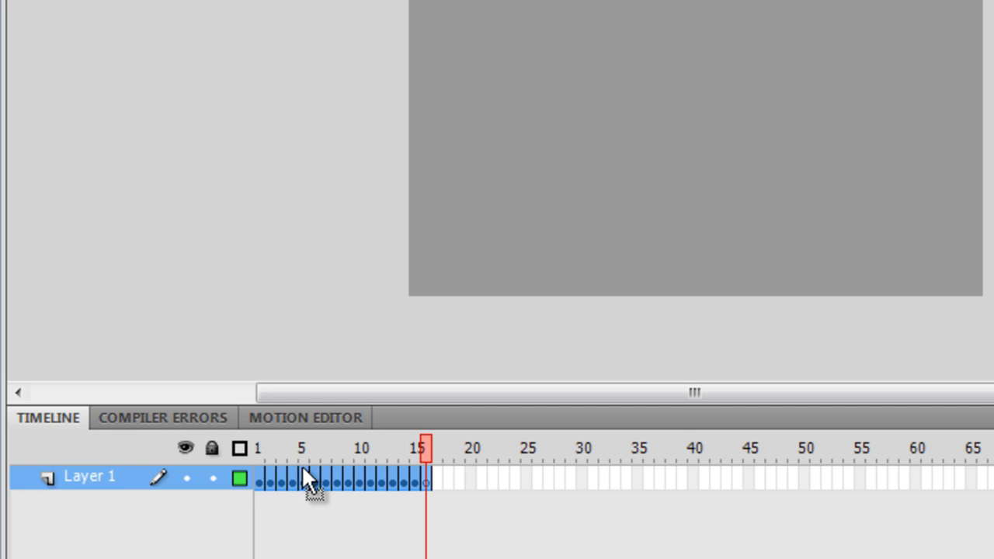
pyautogui.rightClick(310, 482)
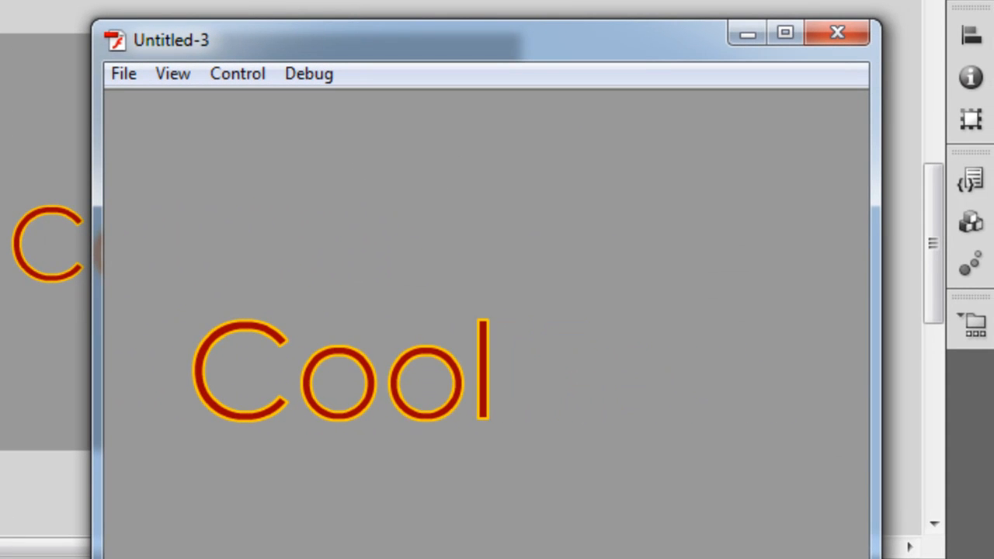
pyautogui.write('1')
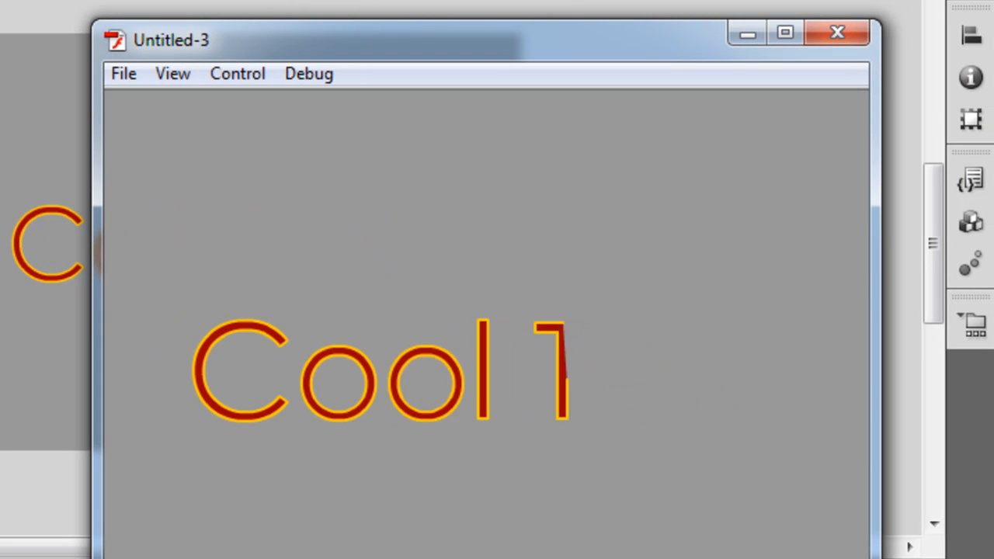
pyautogui.press('Backspace')
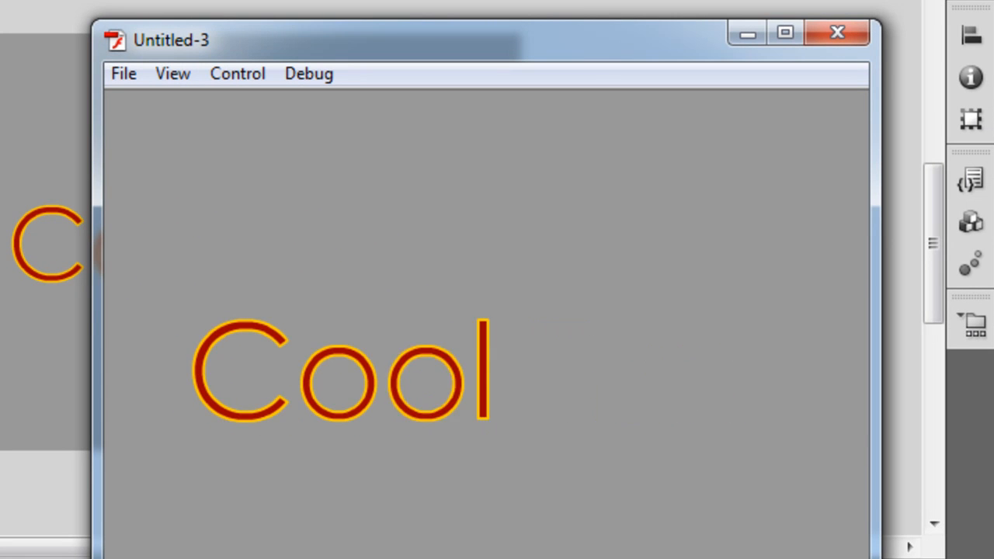
pyautogui.write('1')
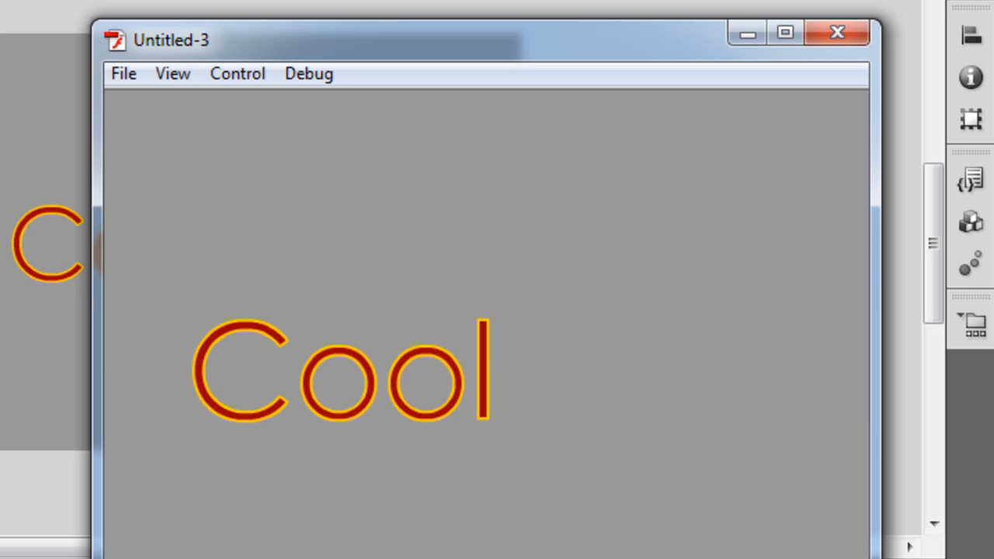
pyautogui.write('1')
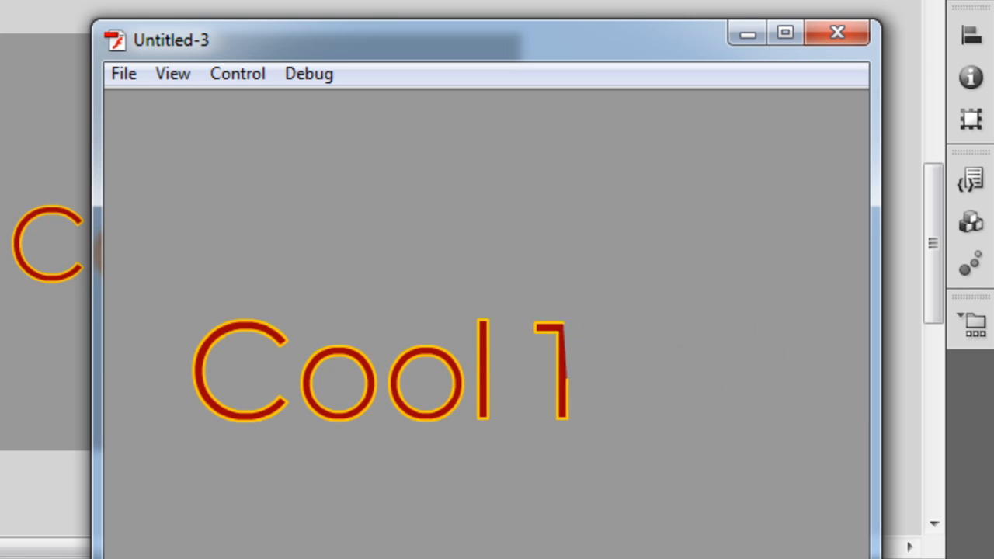